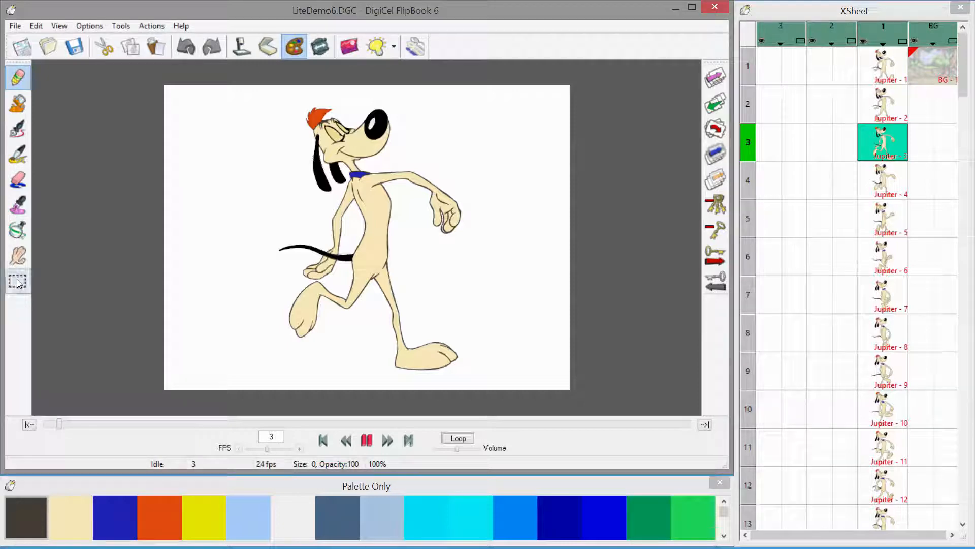
Activate the Select tool and show its Persist, Auto Advance and Lasso options.
left_click(18, 281)
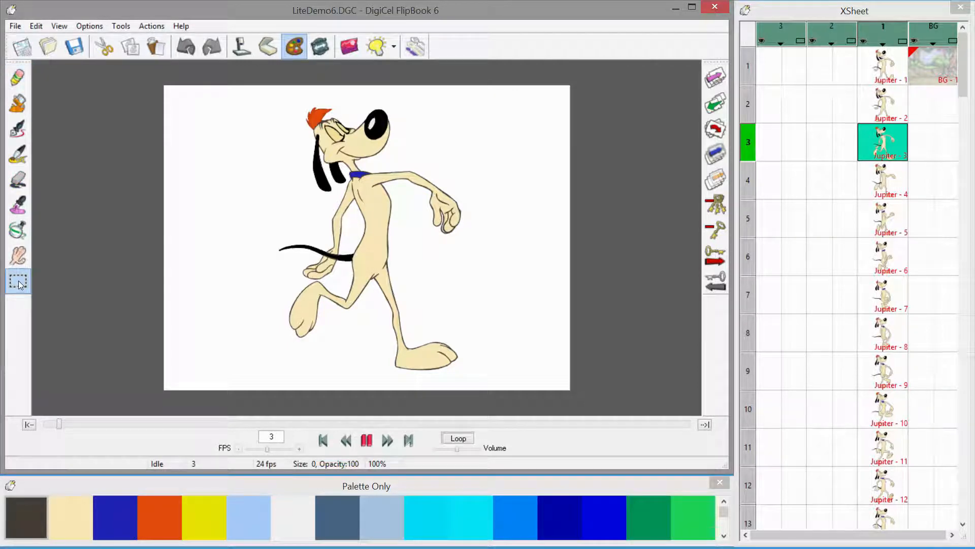
left_click(18, 282)
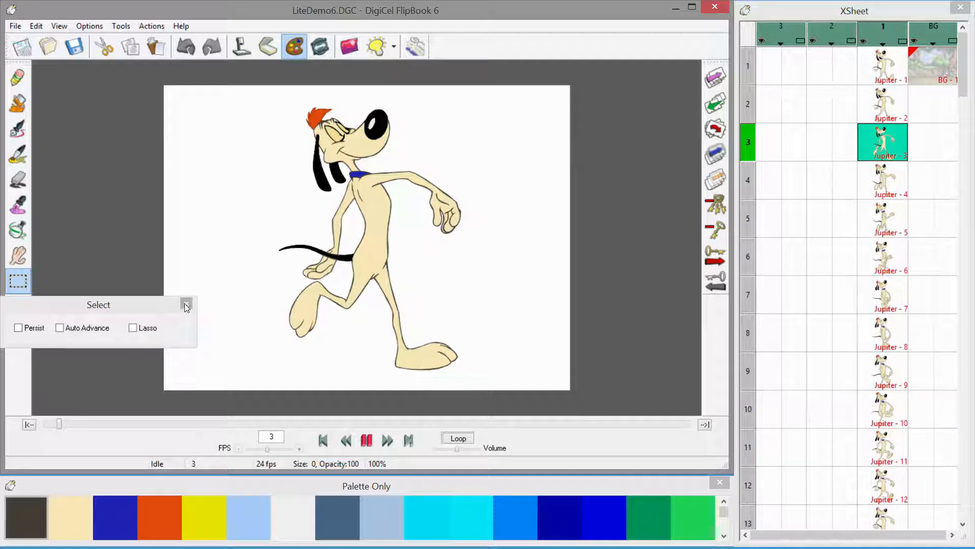
left_click(185, 305)
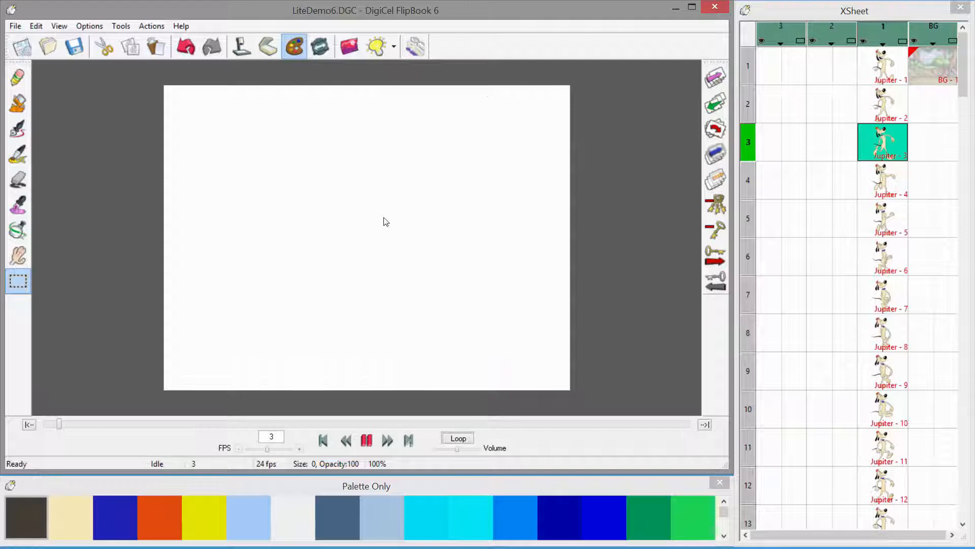
mouse_move(434, 219)
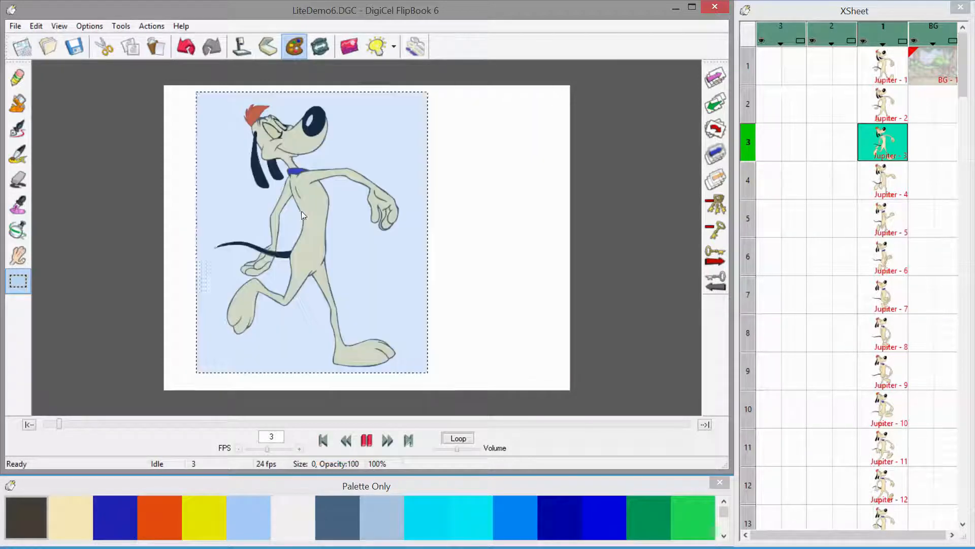
Scale the pasted dog down with a corner handle so it sits smaller, lower-center in frame 3.
left_click_drag(302, 214, 320, 217)
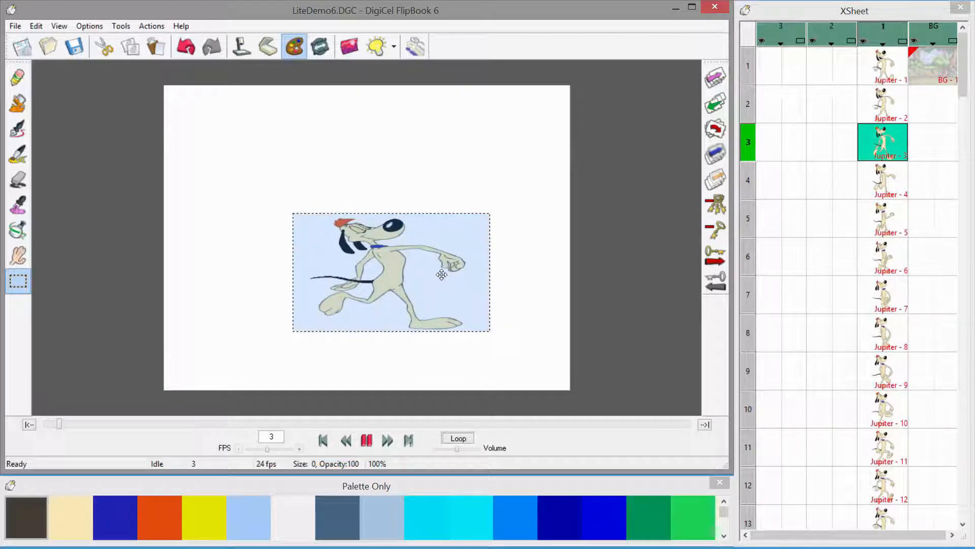
mouse_move(426, 267)
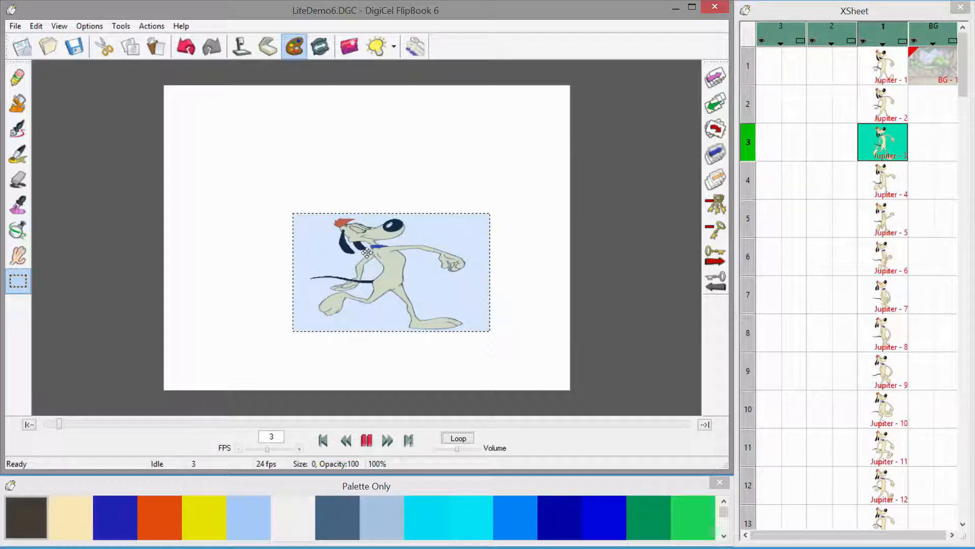
mouse_move(296, 211)
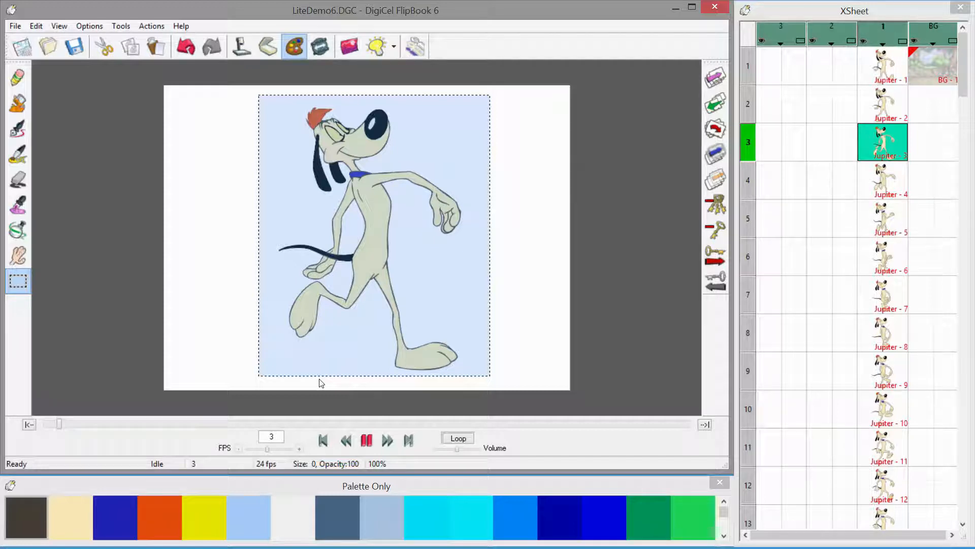
mouse_move(258, 96)
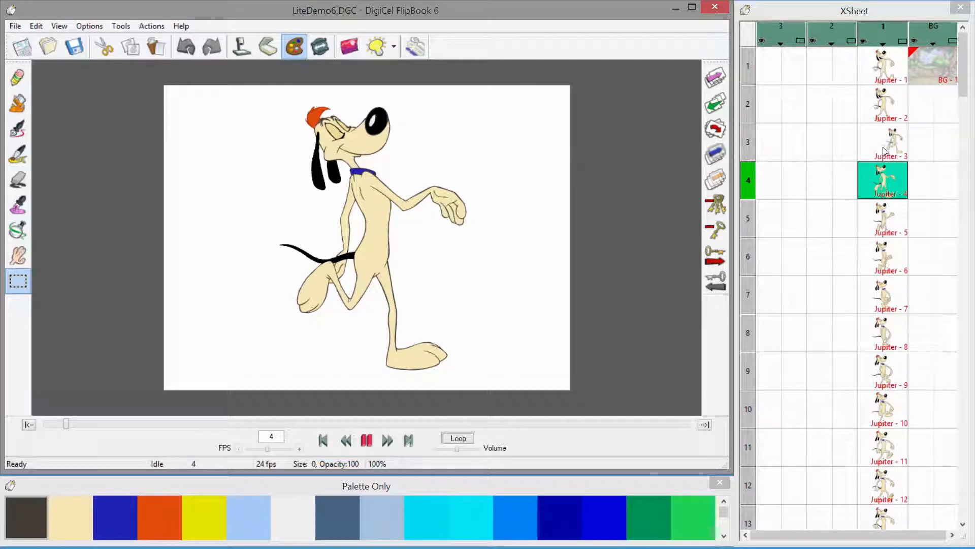
Return to the Jupiter - 3 cell to review the smaller dog placed right of center.
left_click(882, 142)
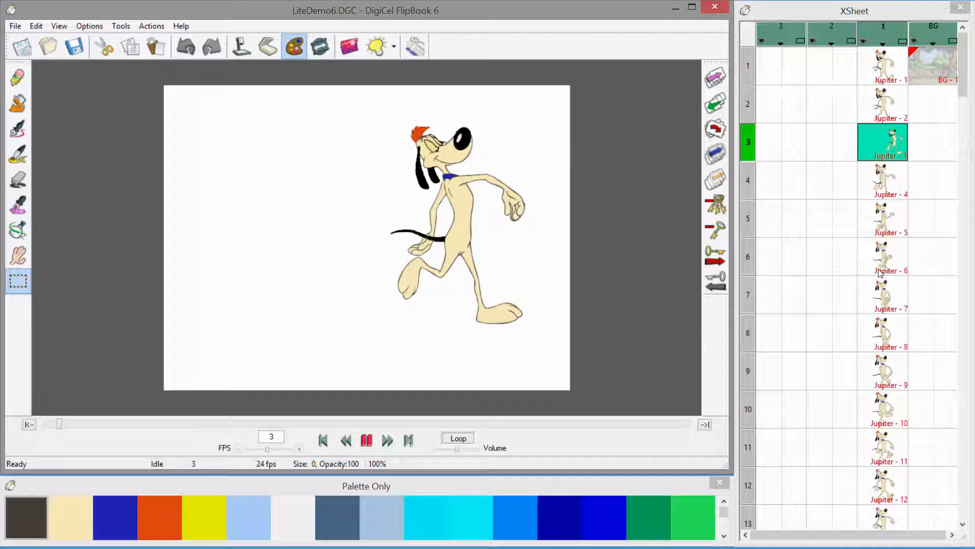
mouse_move(864, 260)
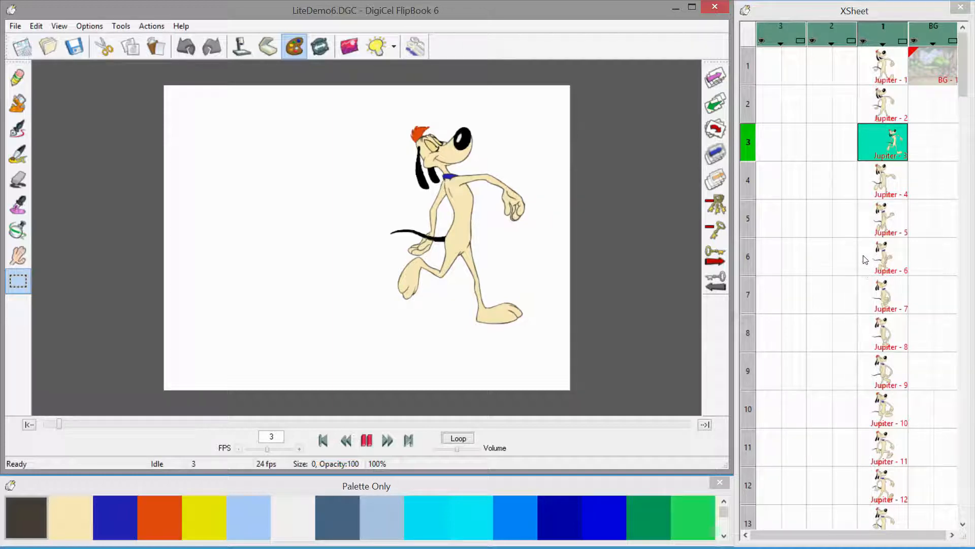
mouse_move(915, 544)
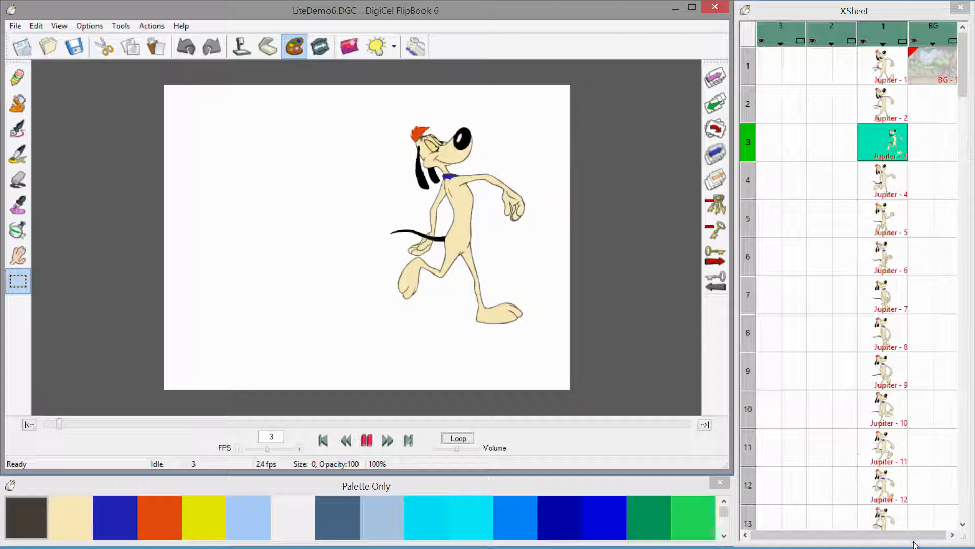